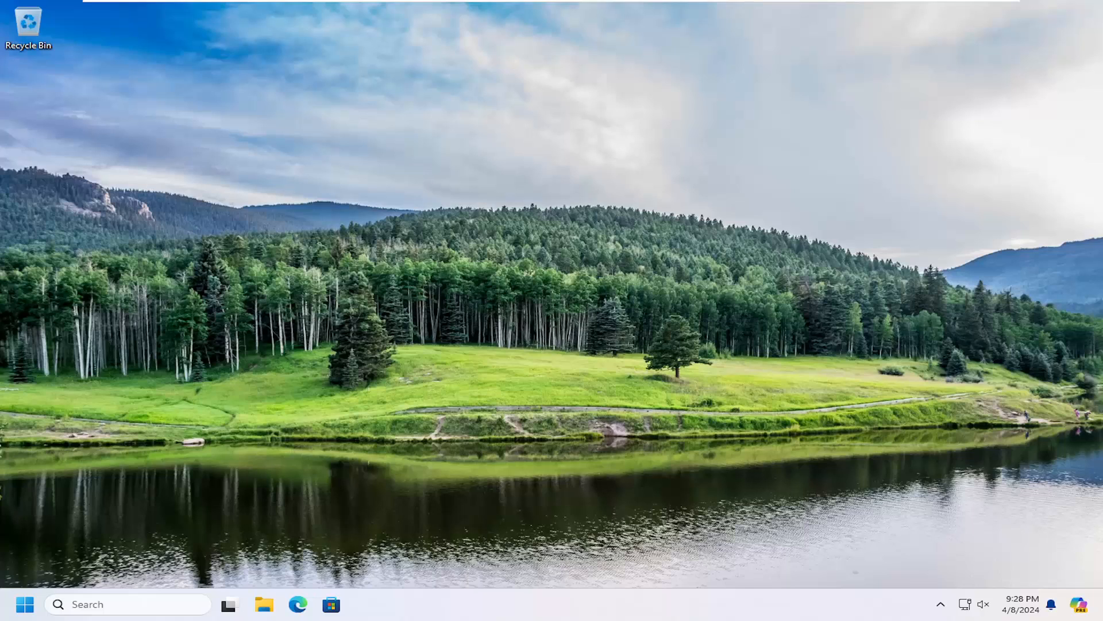
pyautogui.moveTo(129, 486)
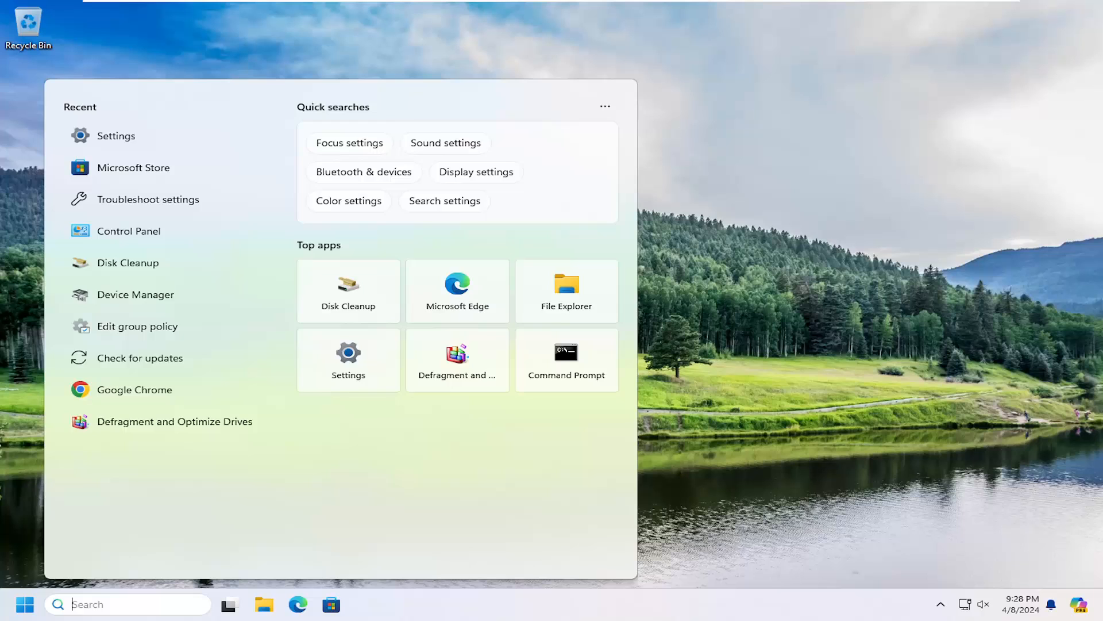
# Step: Search Windows for 'store' and launch the Microsoft Store app
pyautogui.write('store')
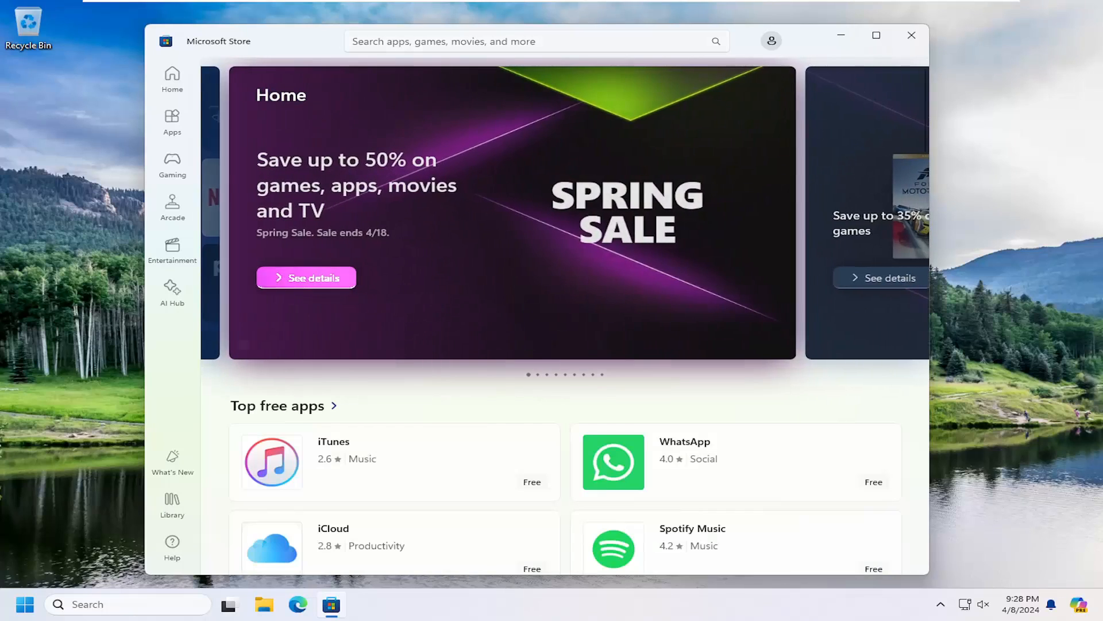
# Step: Search the Store for 'pc manager' and open the Microsoft PC Manager product page
pyautogui.write('p')
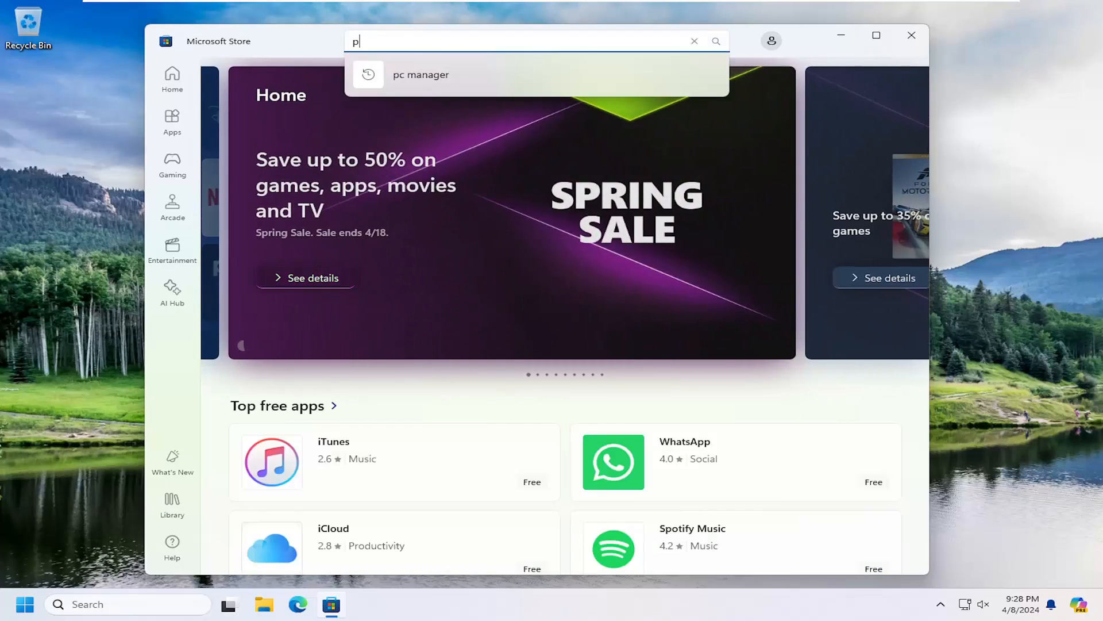
pyautogui.click(420, 75)
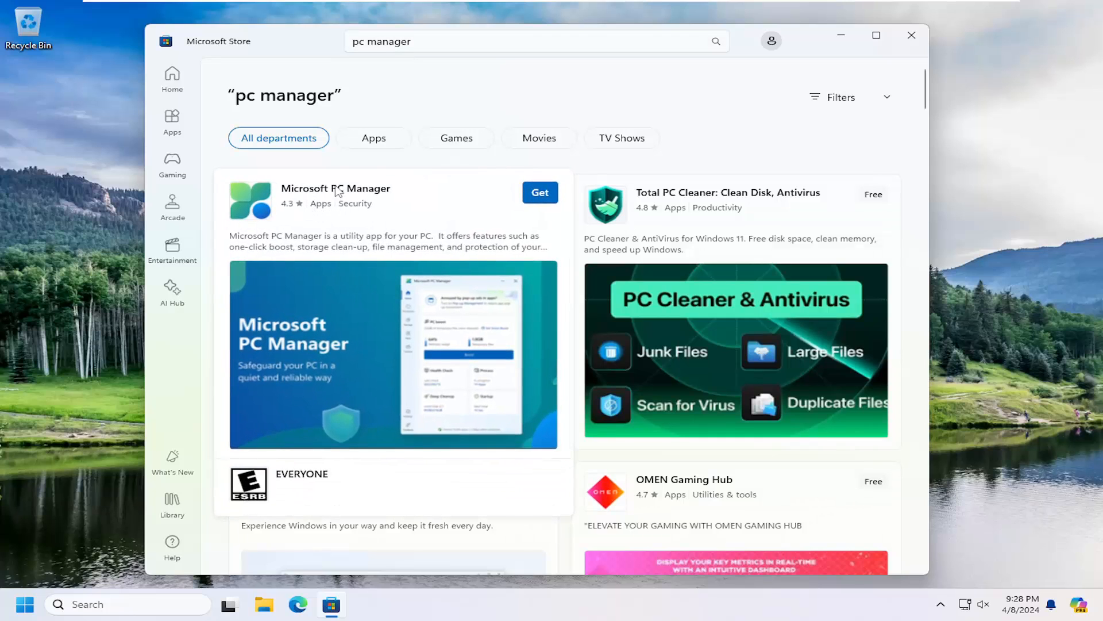
pyautogui.moveTo(336, 204)
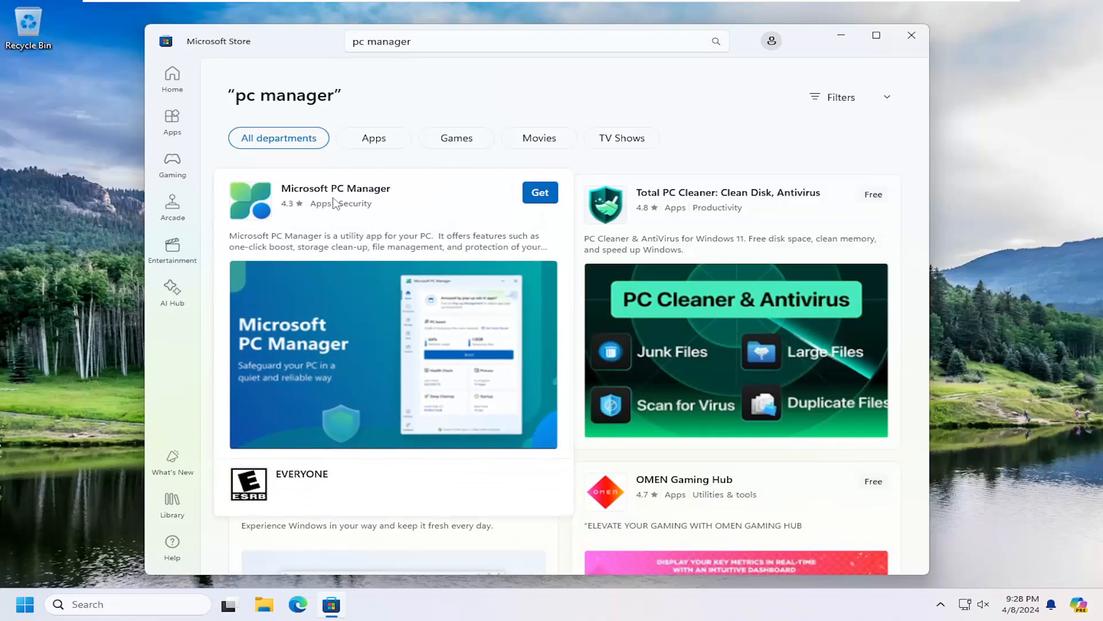
pyautogui.click(335, 188)
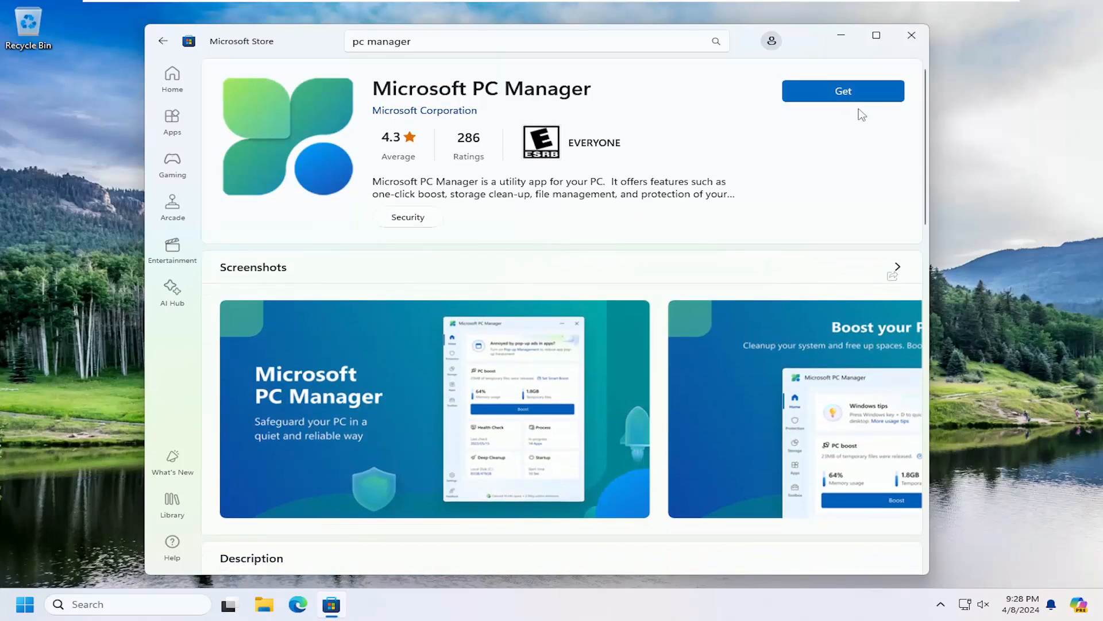
# Step: Get Microsoft PC Manager and let the installation complete
pyautogui.click(843, 91)
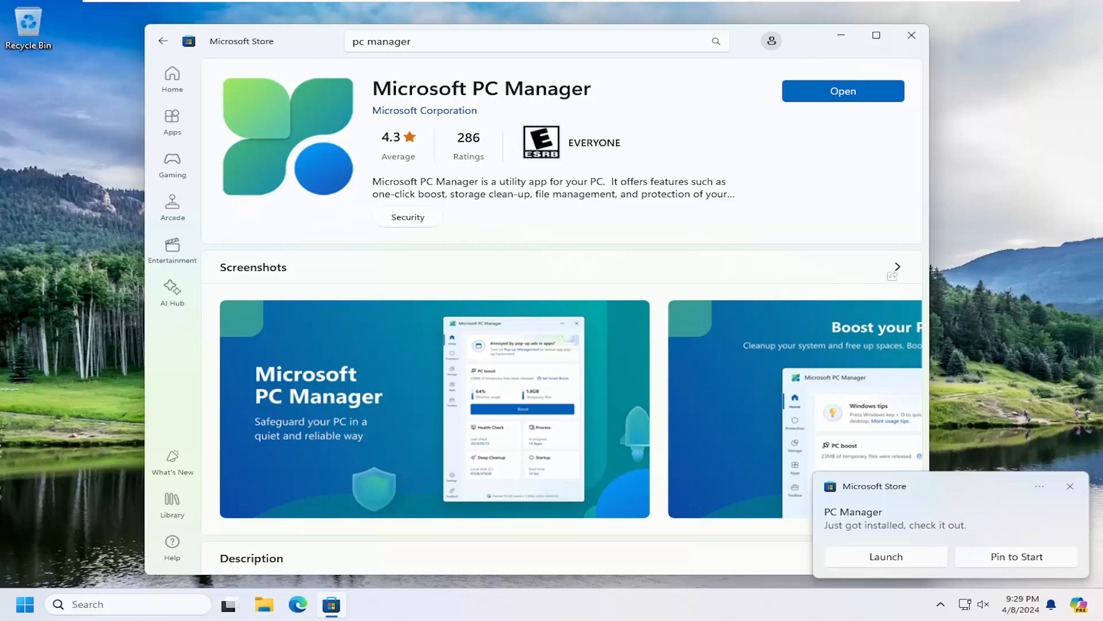
# Step: Dismiss the 'Just got installed' notification and close Microsoft Store
pyautogui.click(1070, 486)
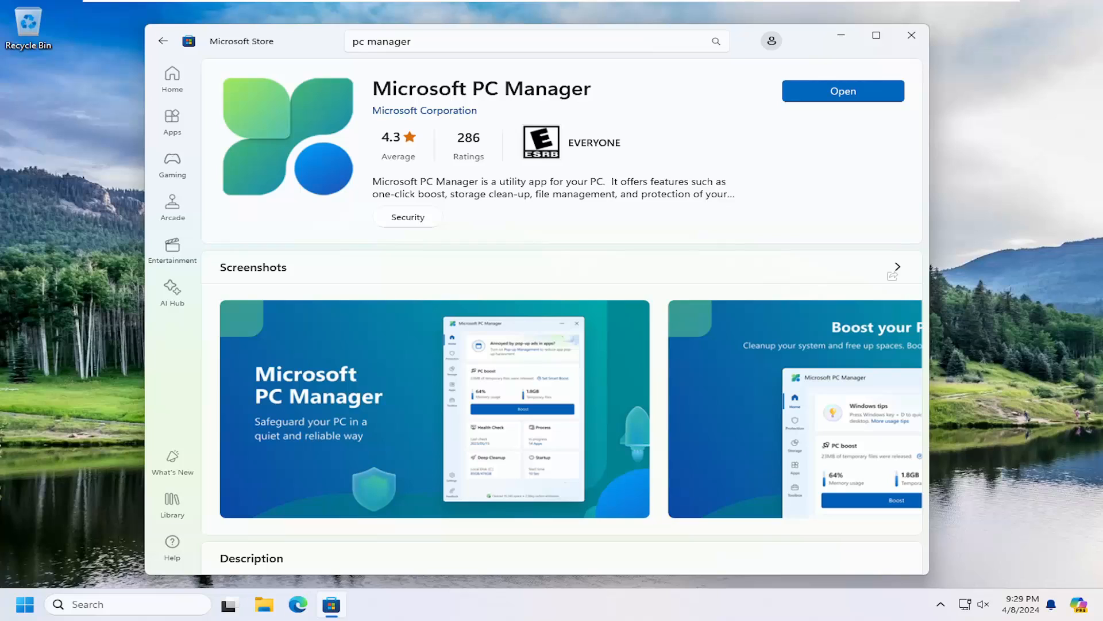
pyautogui.moveTo(769, 182)
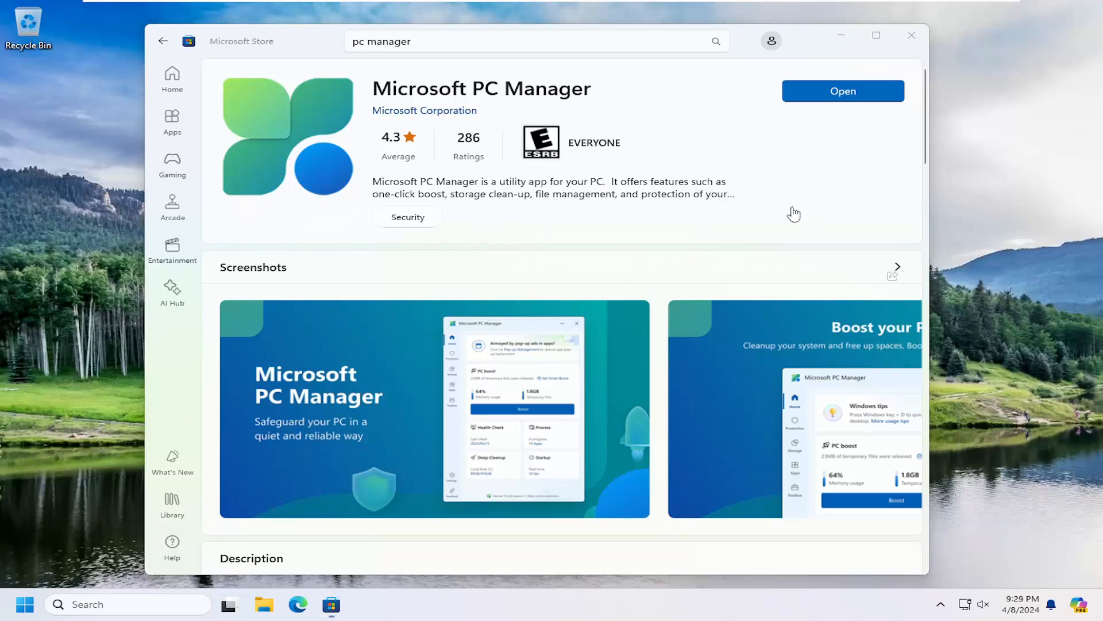
pyautogui.click(842, 91)
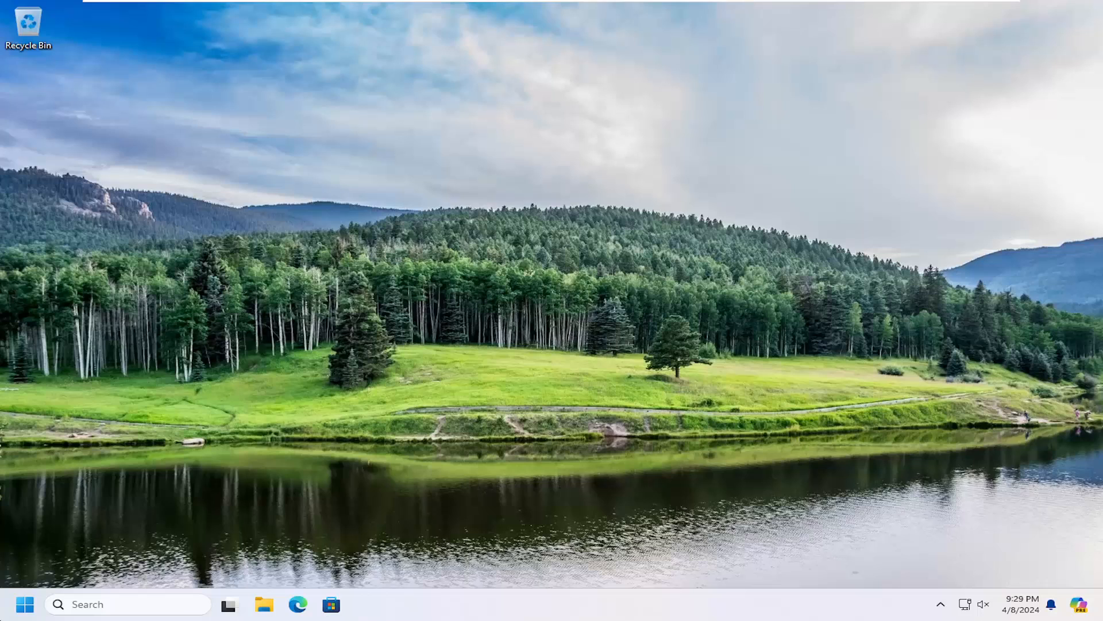
# Step: Open pcmanager.microsoft.com in Microsoft Edge from the taskbar
pyautogui.click(298, 604)
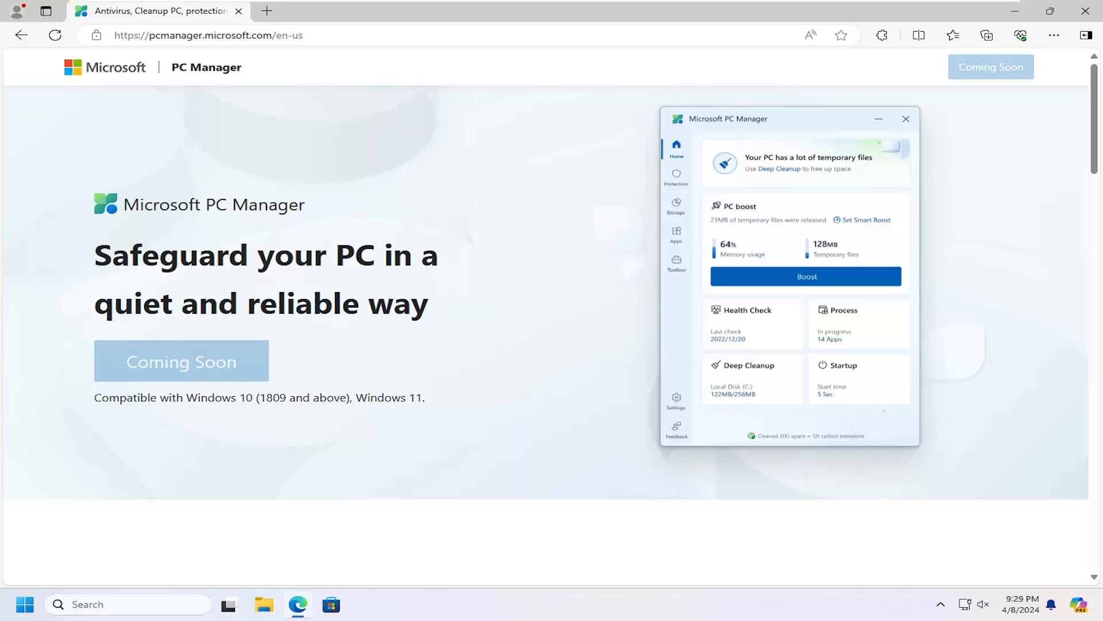
pyautogui.scroll(-3)
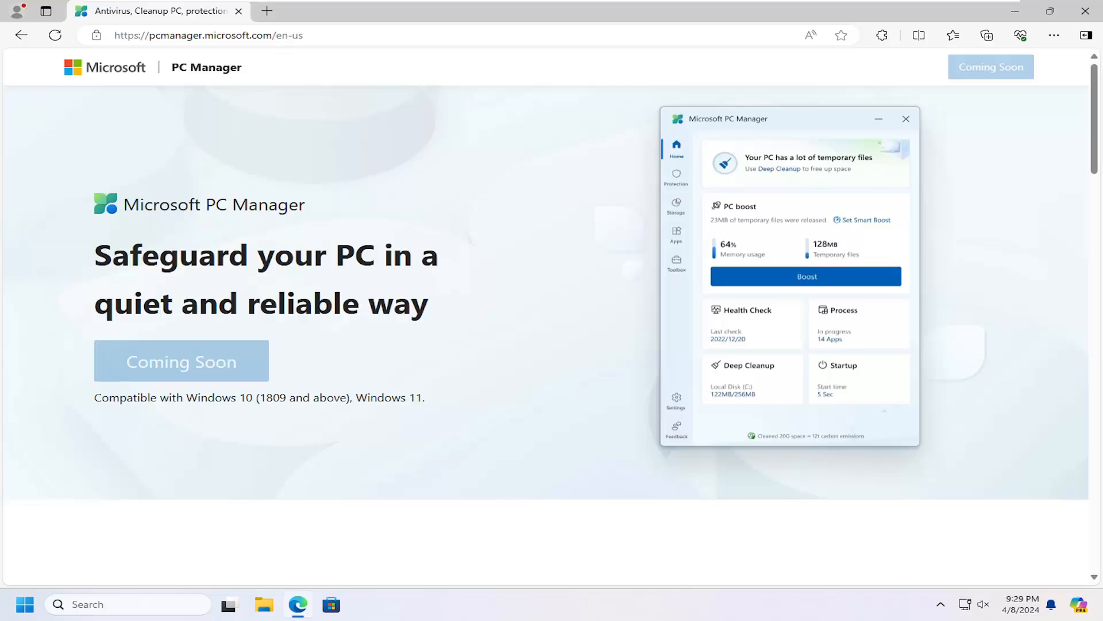
pyautogui.moveTo(277, 345)
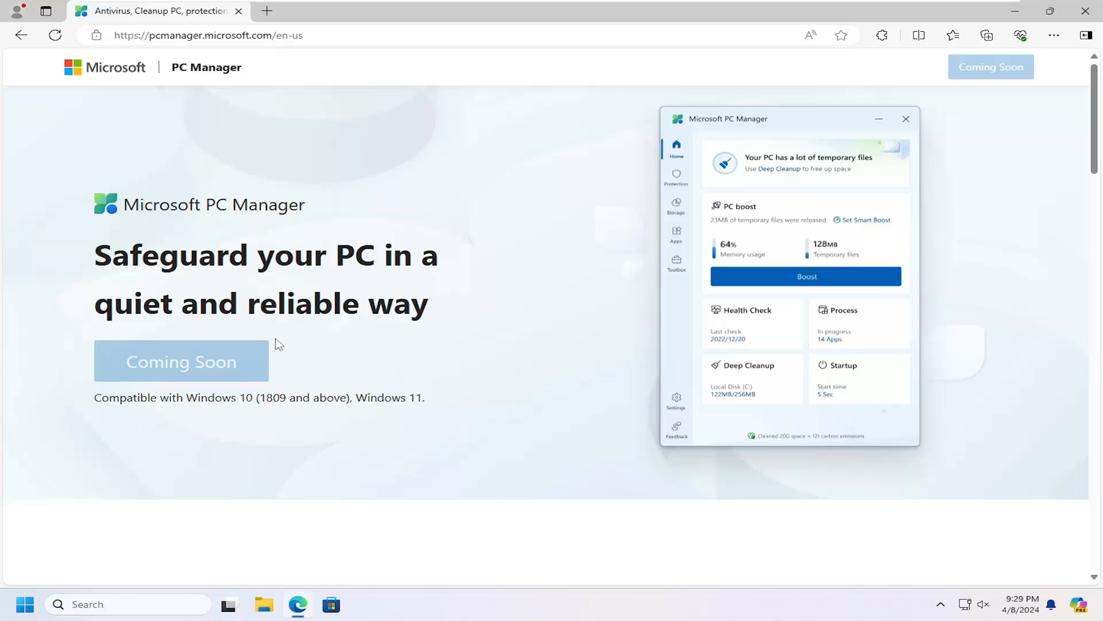